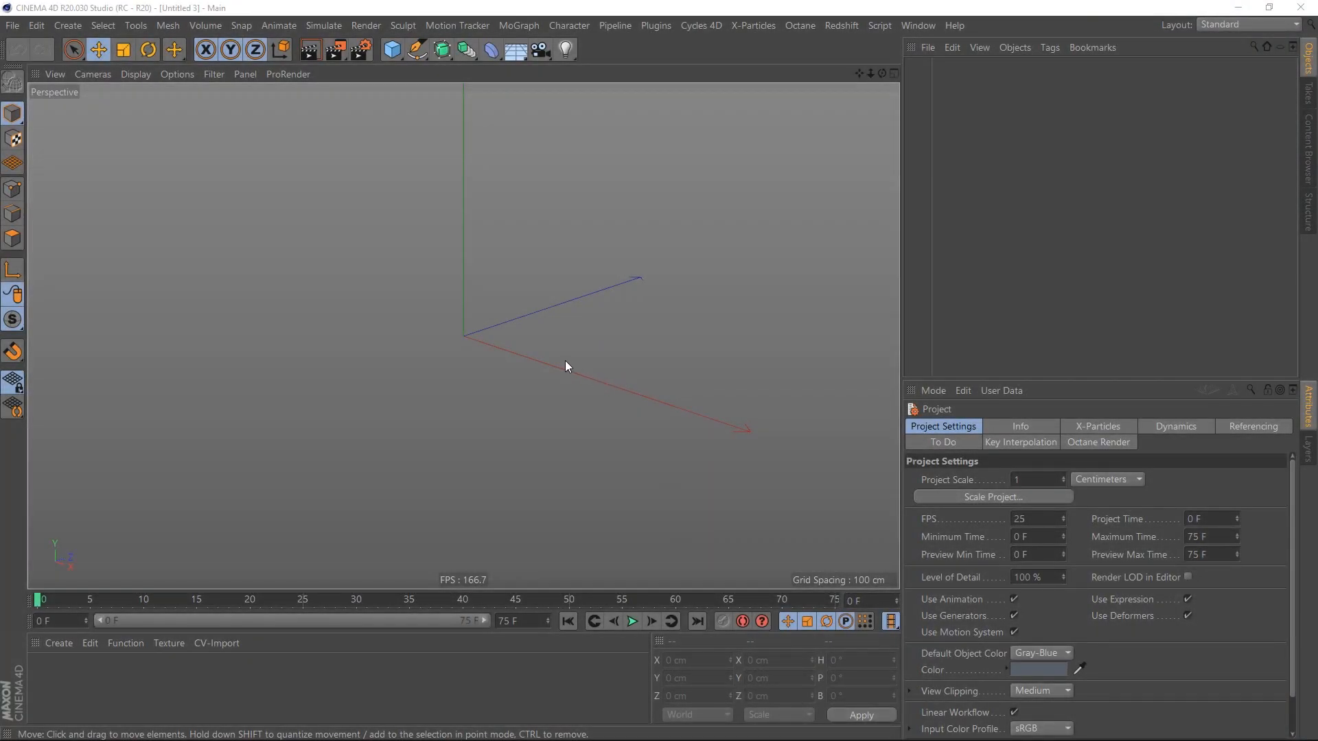
pyautogui.moveTo(464, 322)
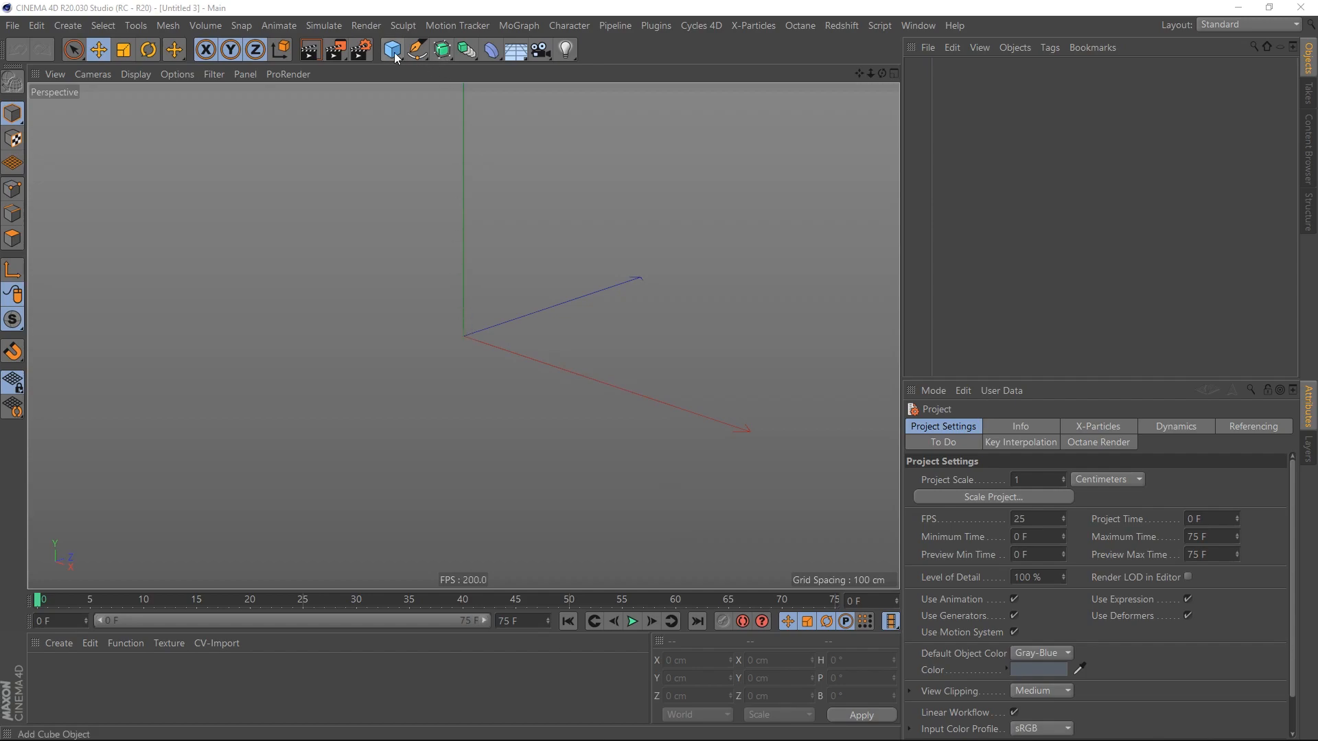
# Add a 400 × 400 cm plane with 100 by 100 segments to the scene
pyautogui.click(391, 48)
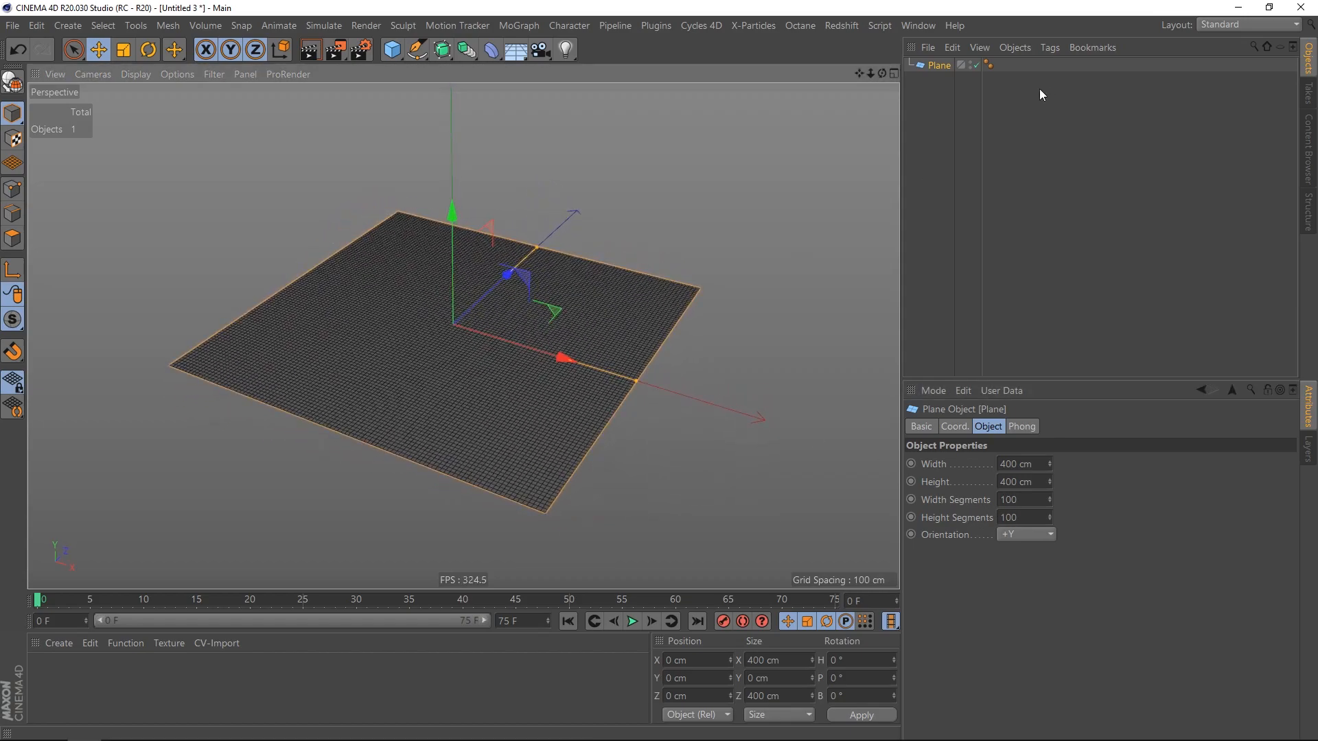
# Add a Wrap deformer under the plane, rotated -90° in pitch, and select it
pyautogui.click(489, 49)
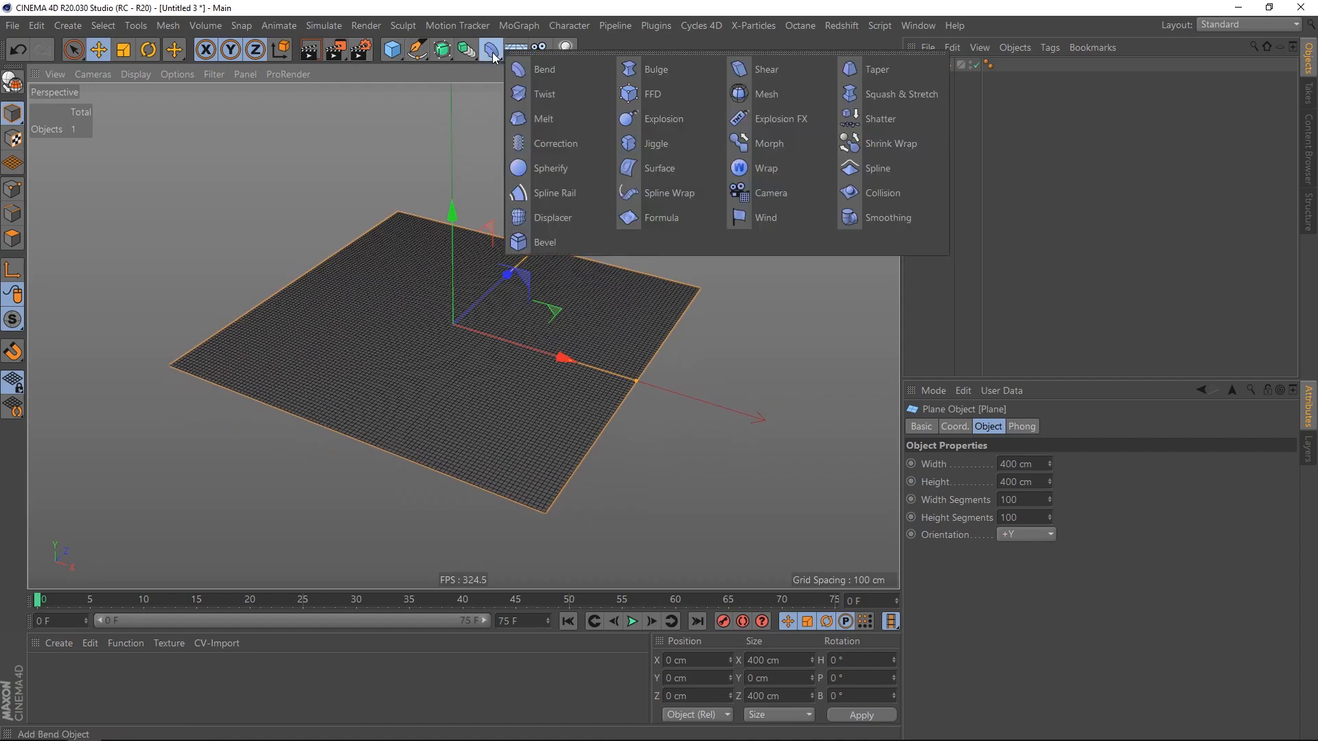
pyautogui.moveTo(766, 168)
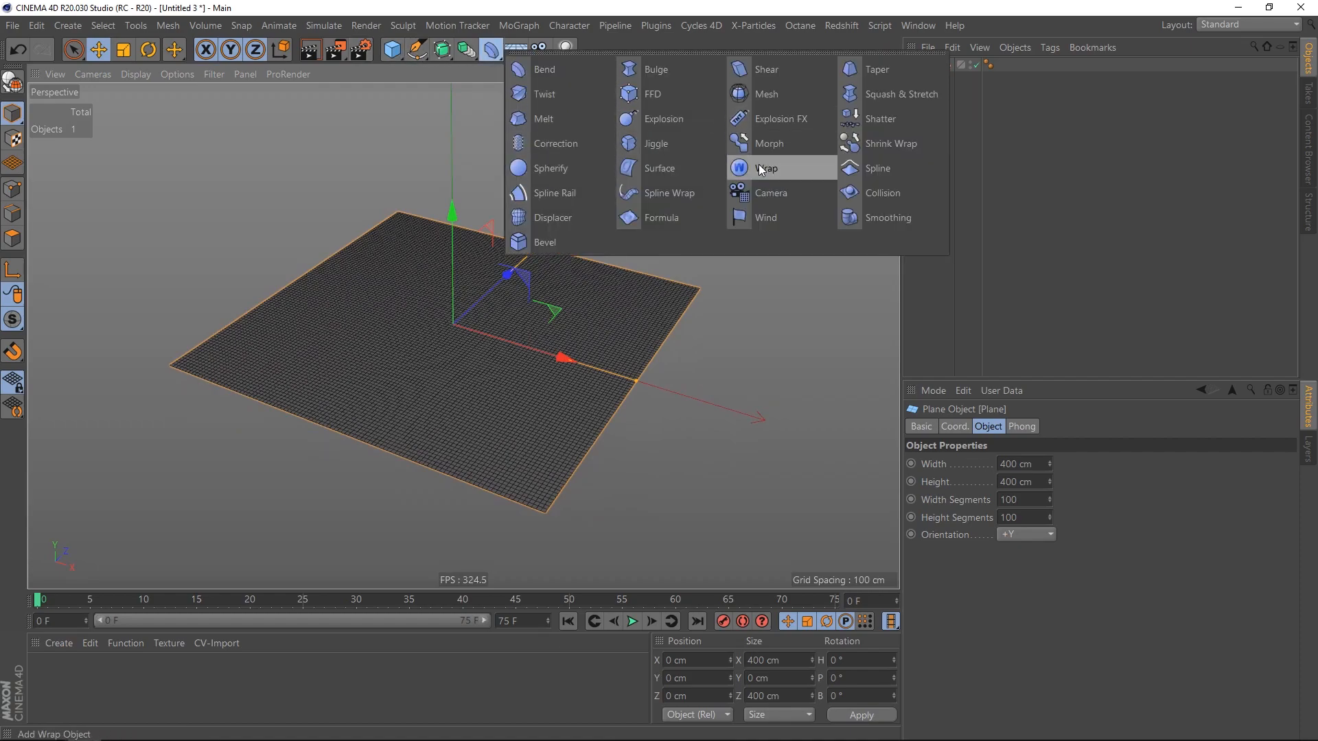
pyautogui.click(766, 168)
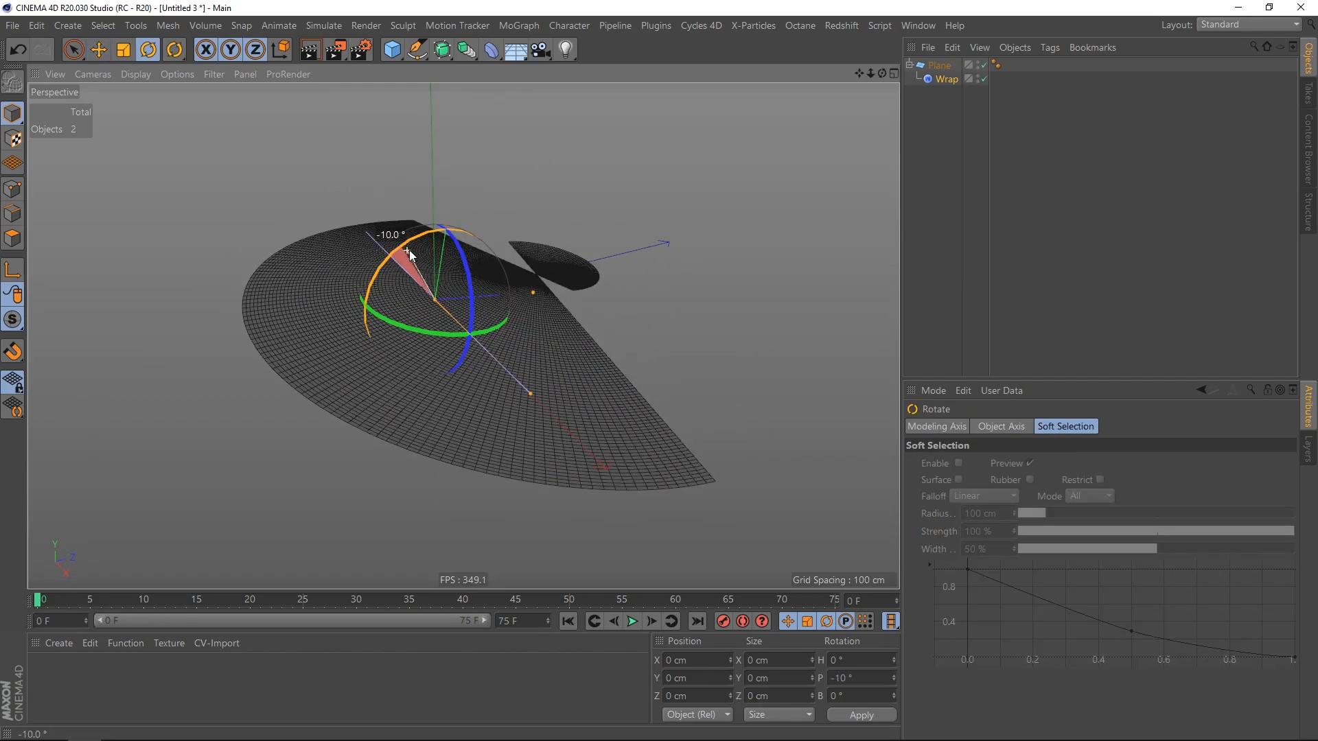
pyautogui.moveTo(408, 252); pyautogui.dragTo(483, 256)
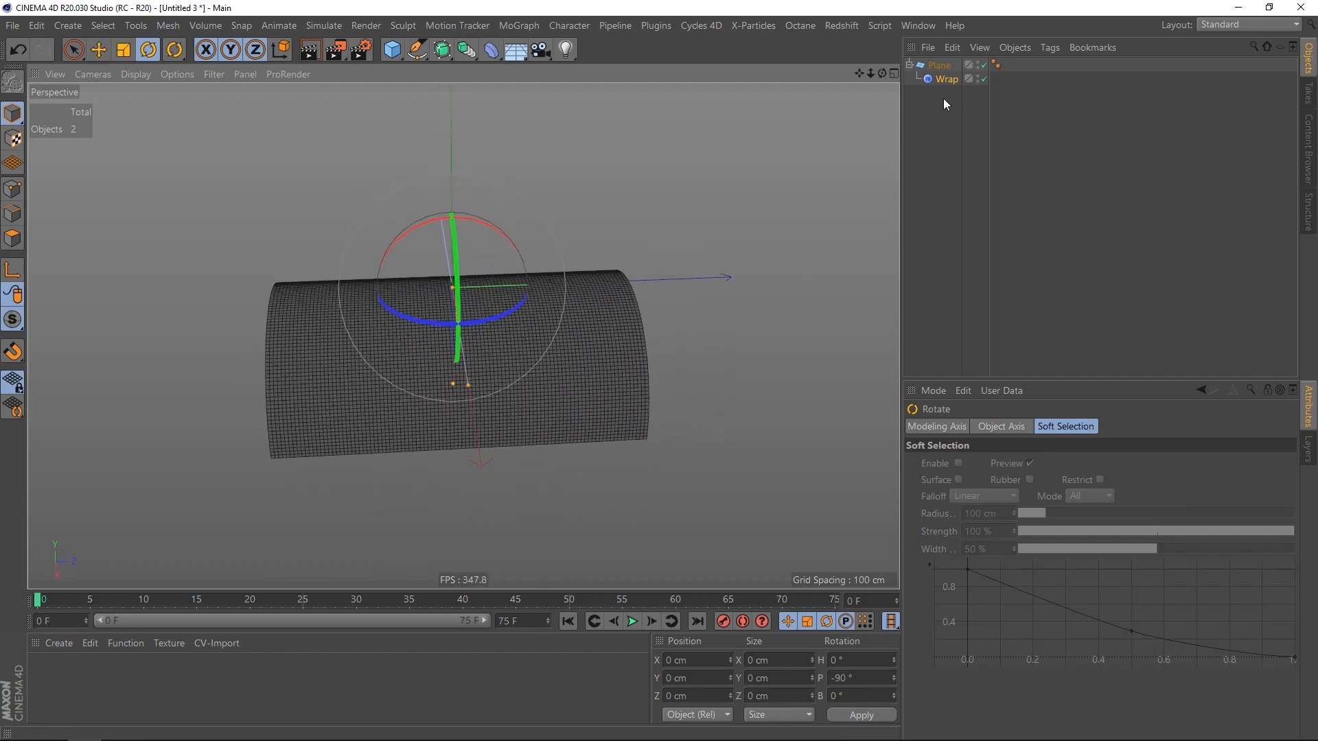
pyautogui.click(946, 78)
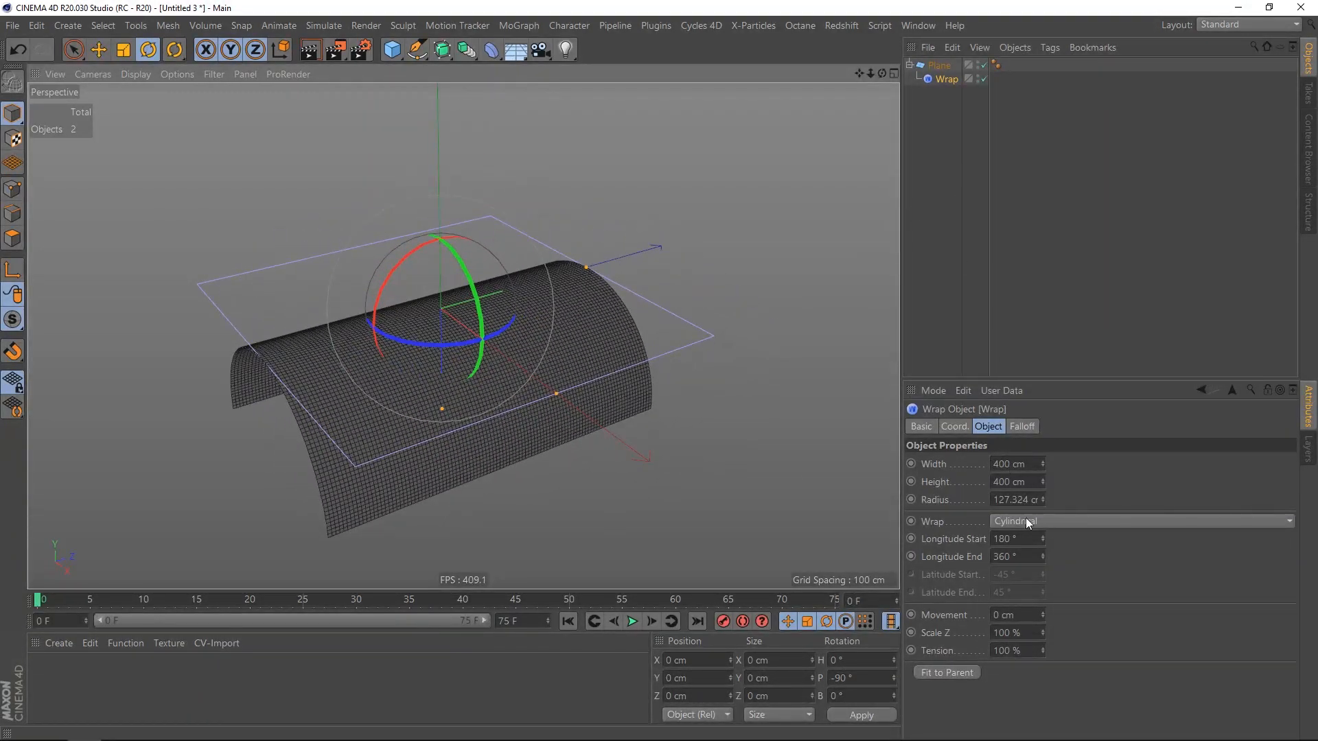
# Set the Wrap to Spherical with longitude start 0° and latitude -60° to 90°
pyautogui.click(1140, 520)
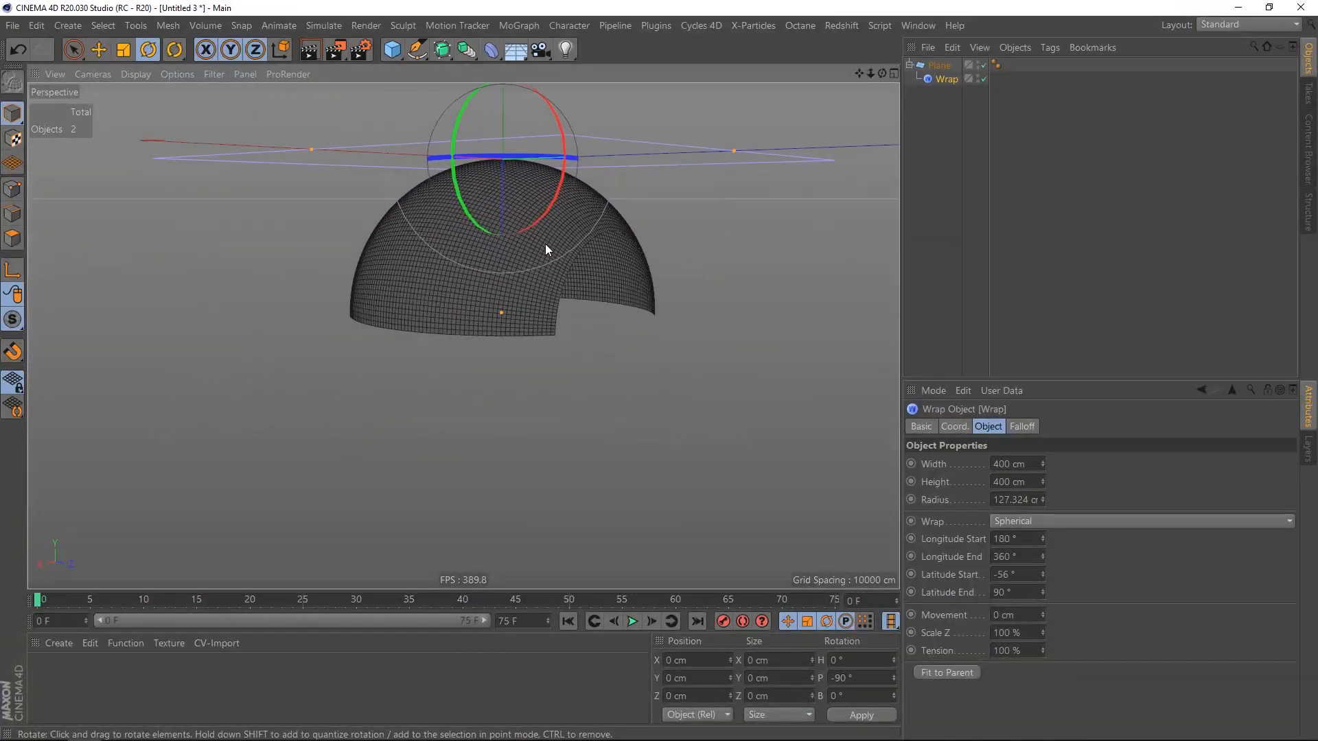
pyautogui.moveTo(1042, 574)
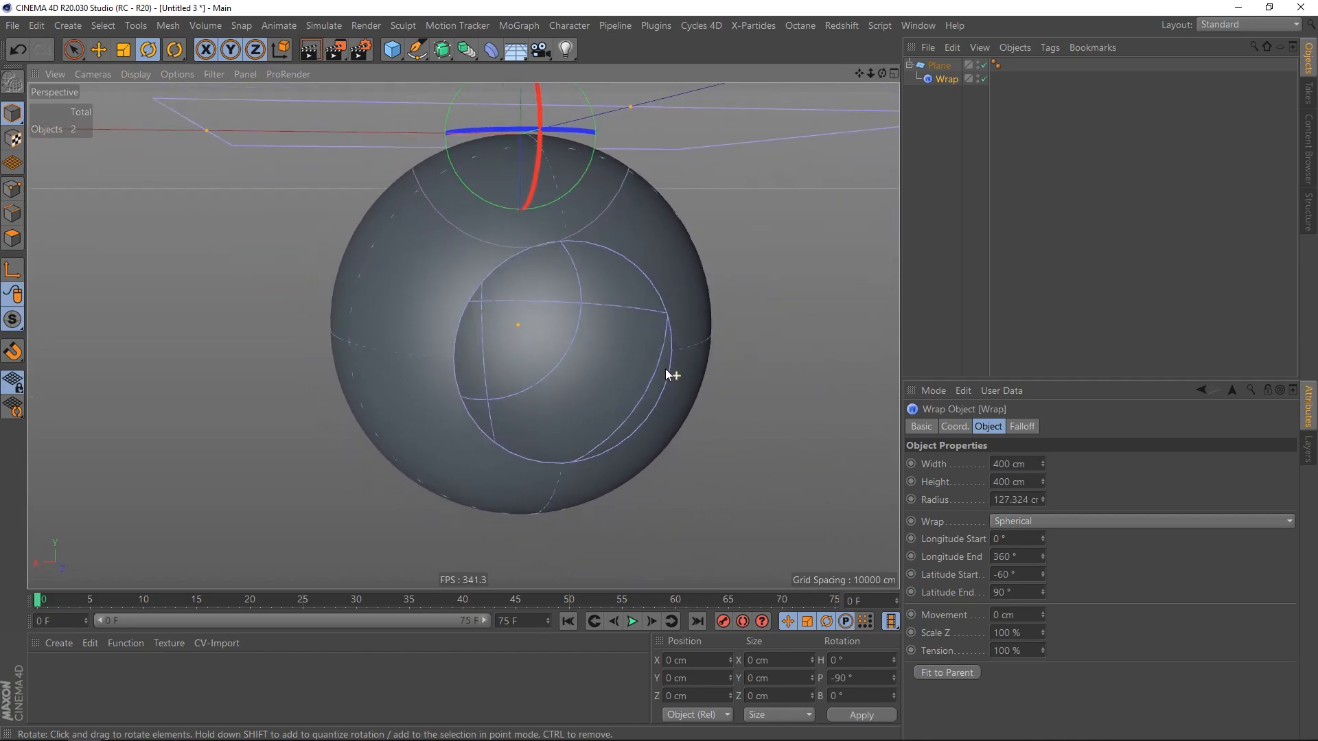
# Duplicate the wrapped plane into a Py-Extrude Generator with -17 cm offset
pyautogui.click(940, 64)
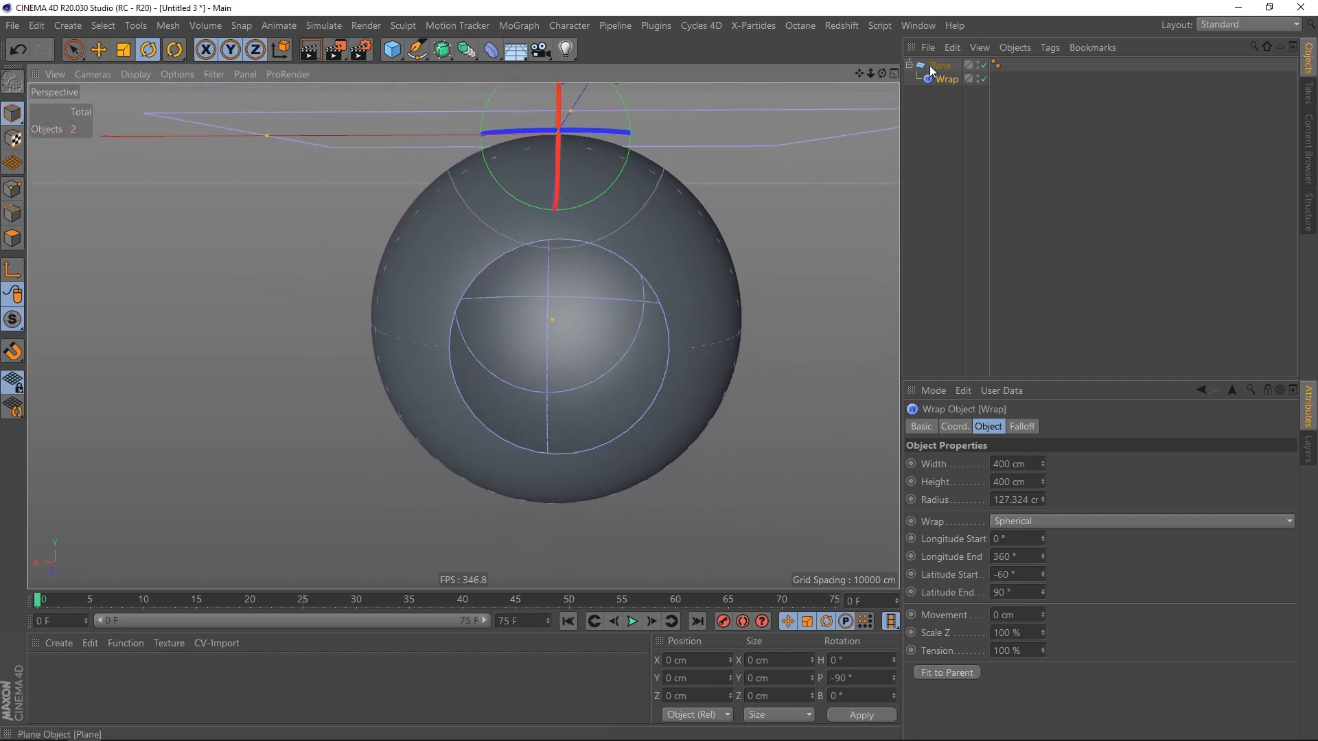
pyautogui.click(939, 66)
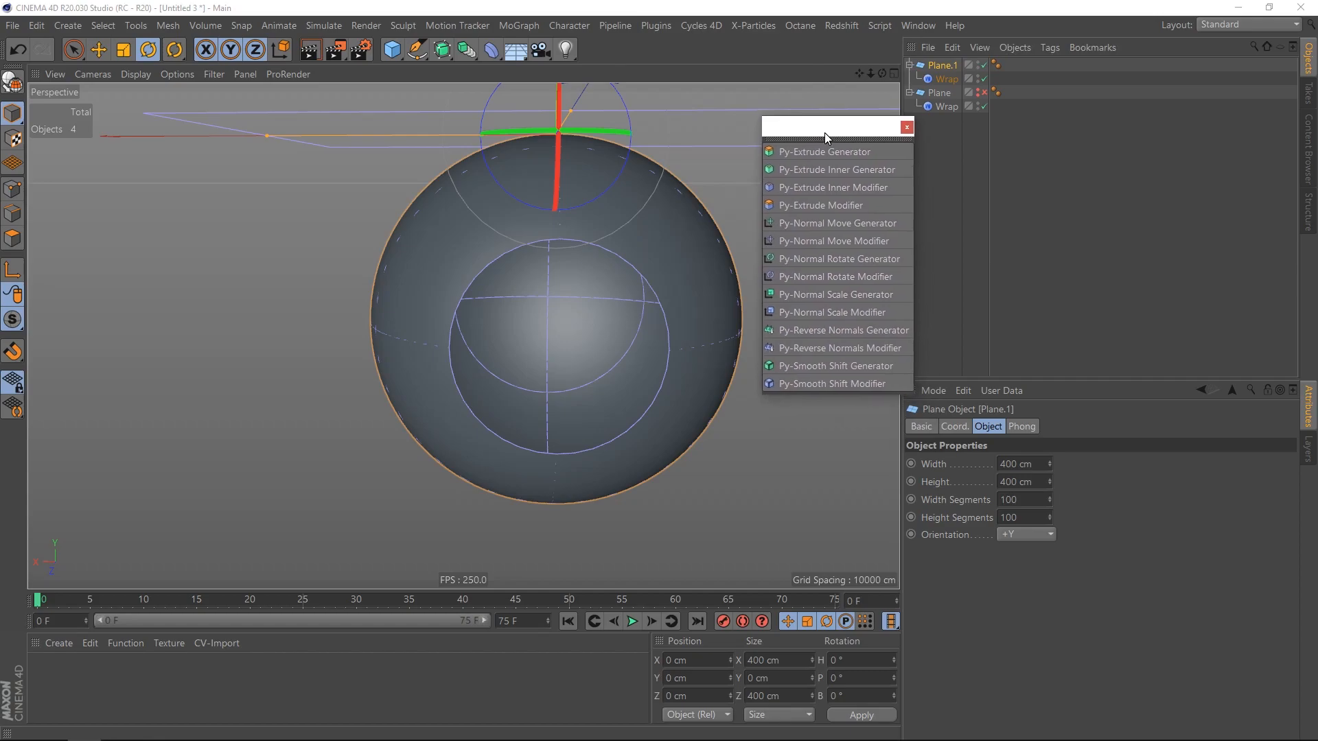
pyautogui.moveTo(823, 153)
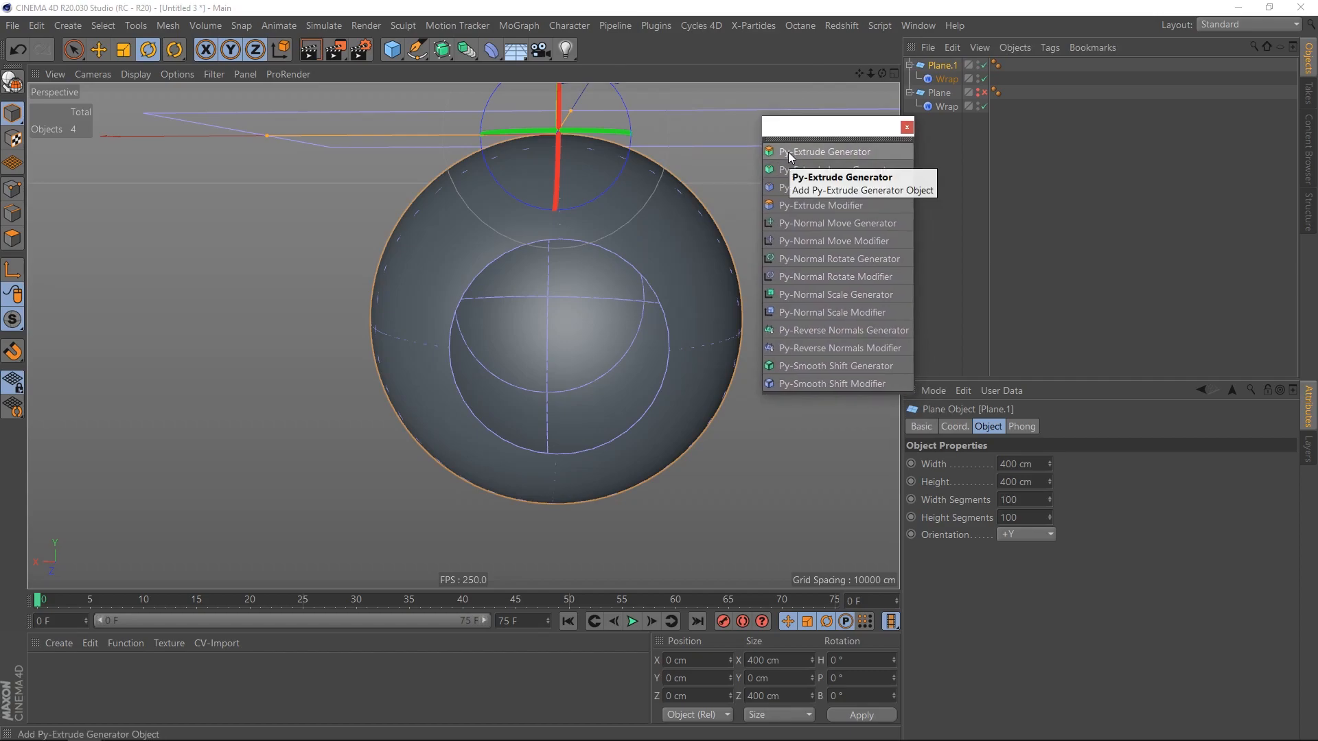
pyautogui.click(827, 151)
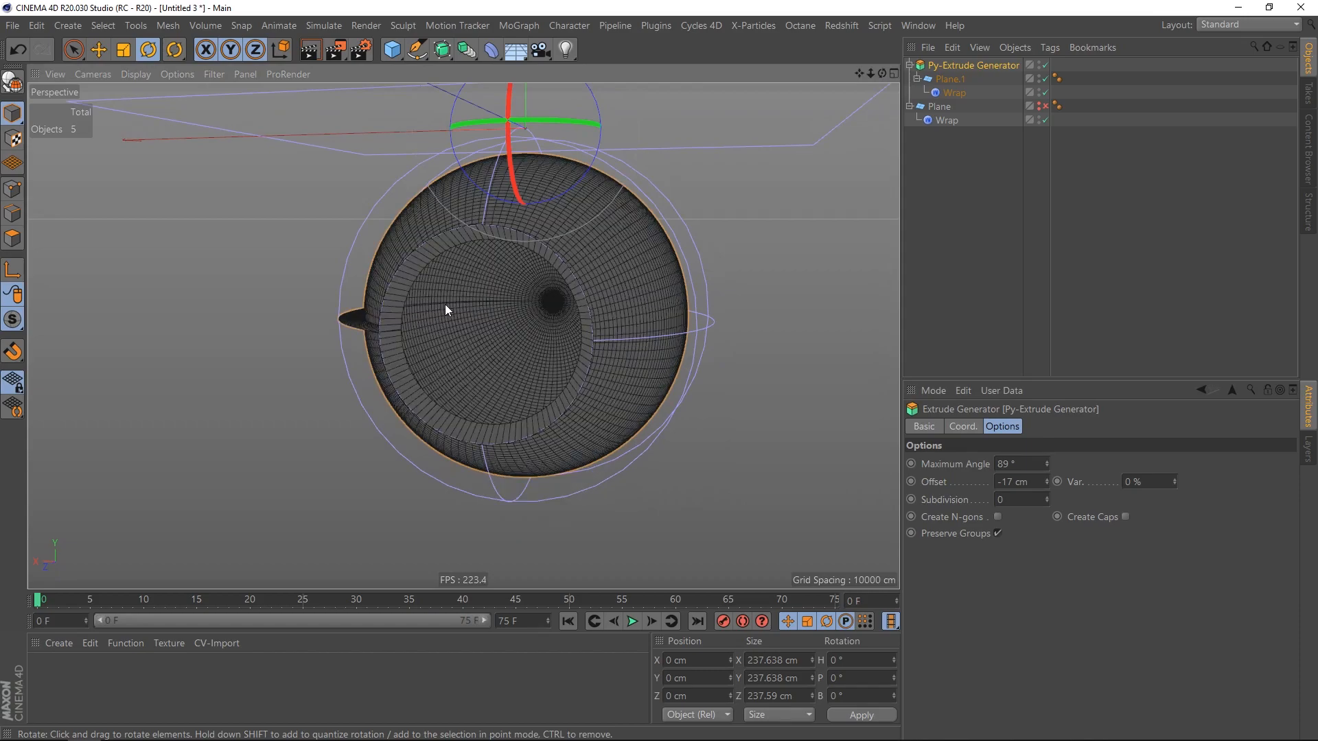
# Nest Plane.1 in a Connect object, set Py-Extrude offset -86 cm, duplicate Plane.1
pyautogui.click(950, 78)
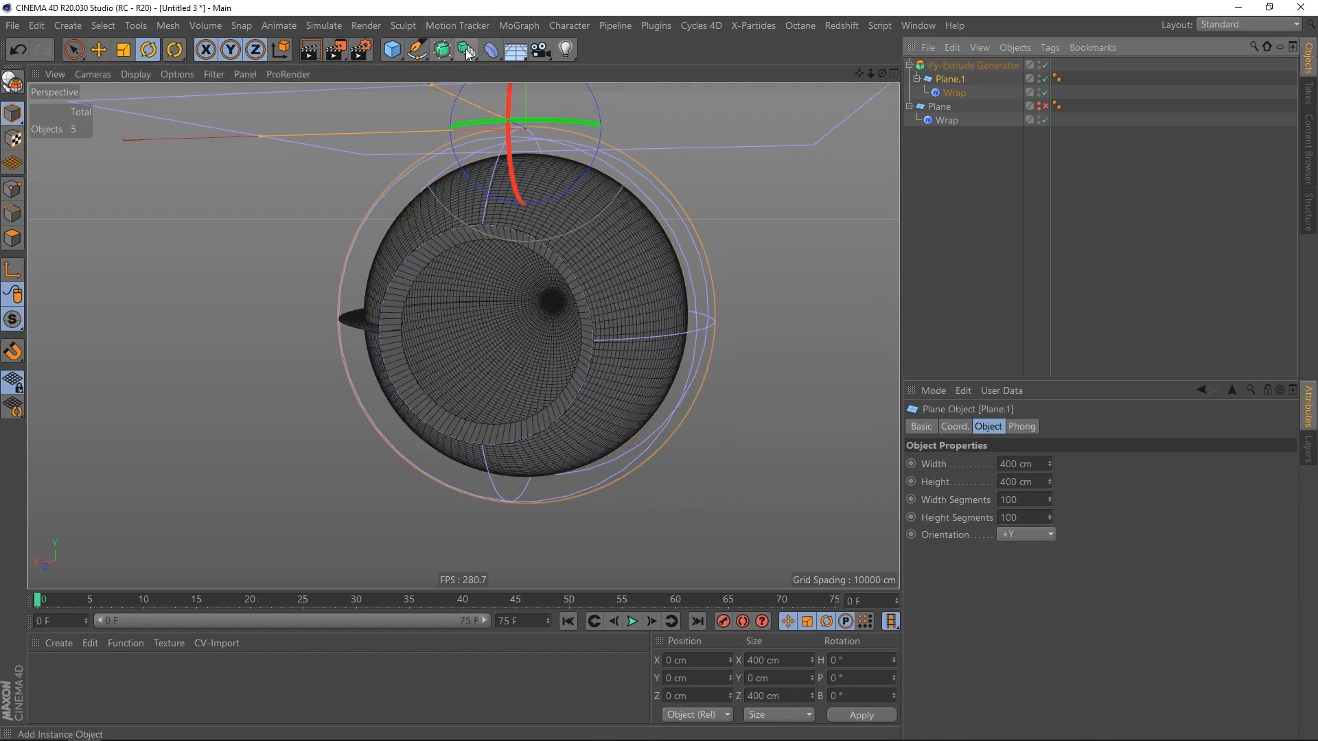
pyautogui.click(466, 49)
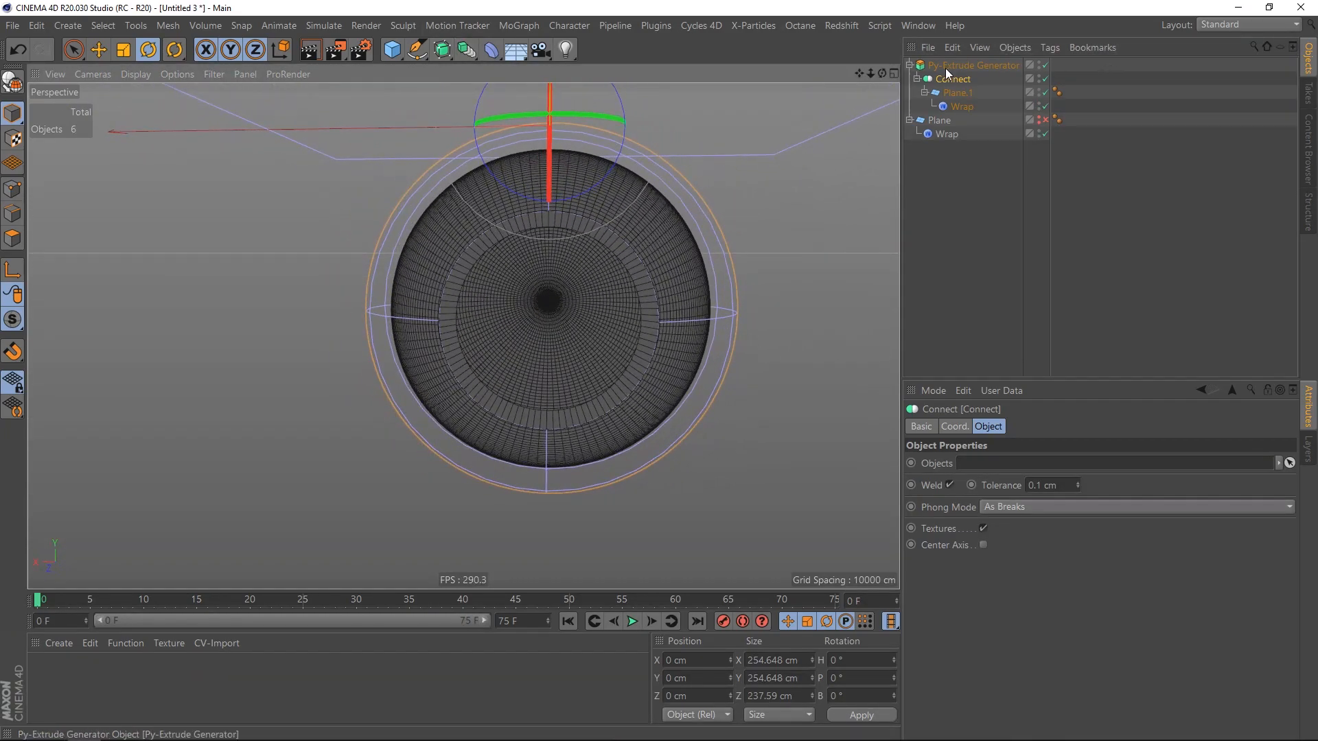
pyautogui.click(975, 65)
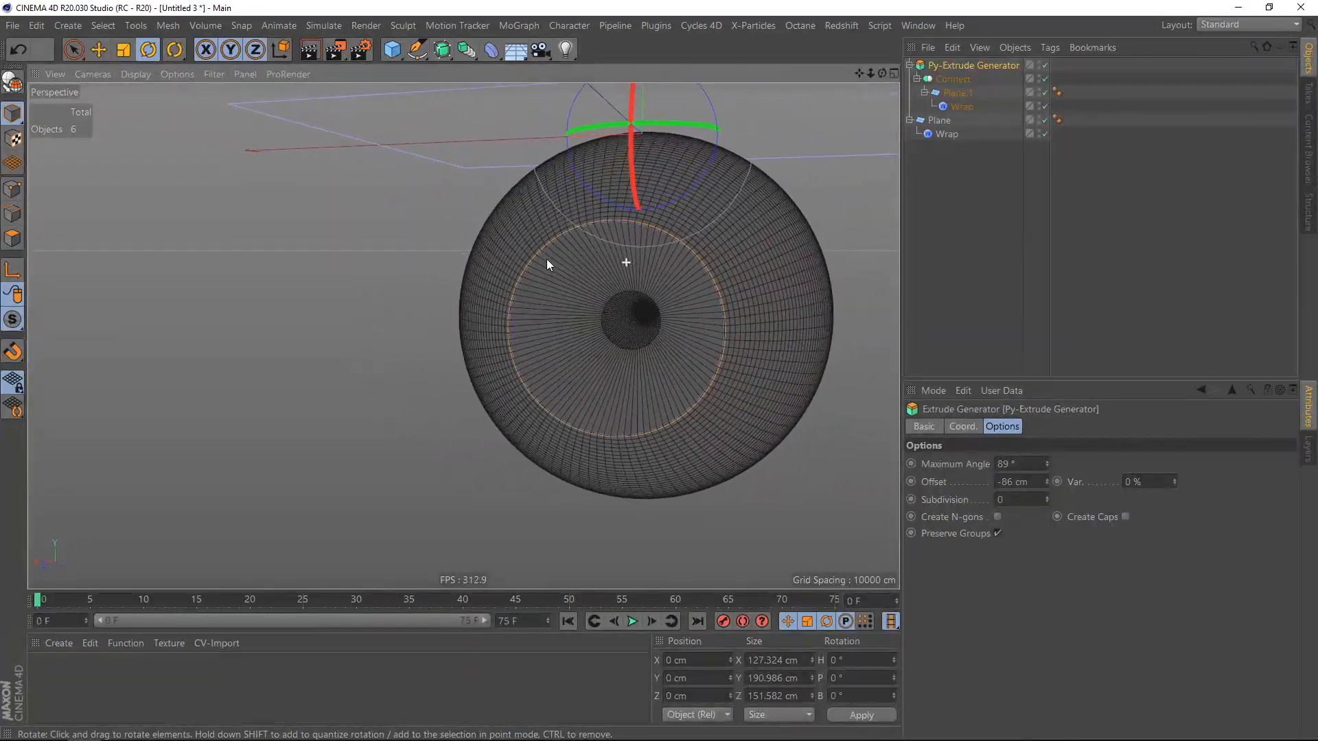
pyautogui.click(939, 121)
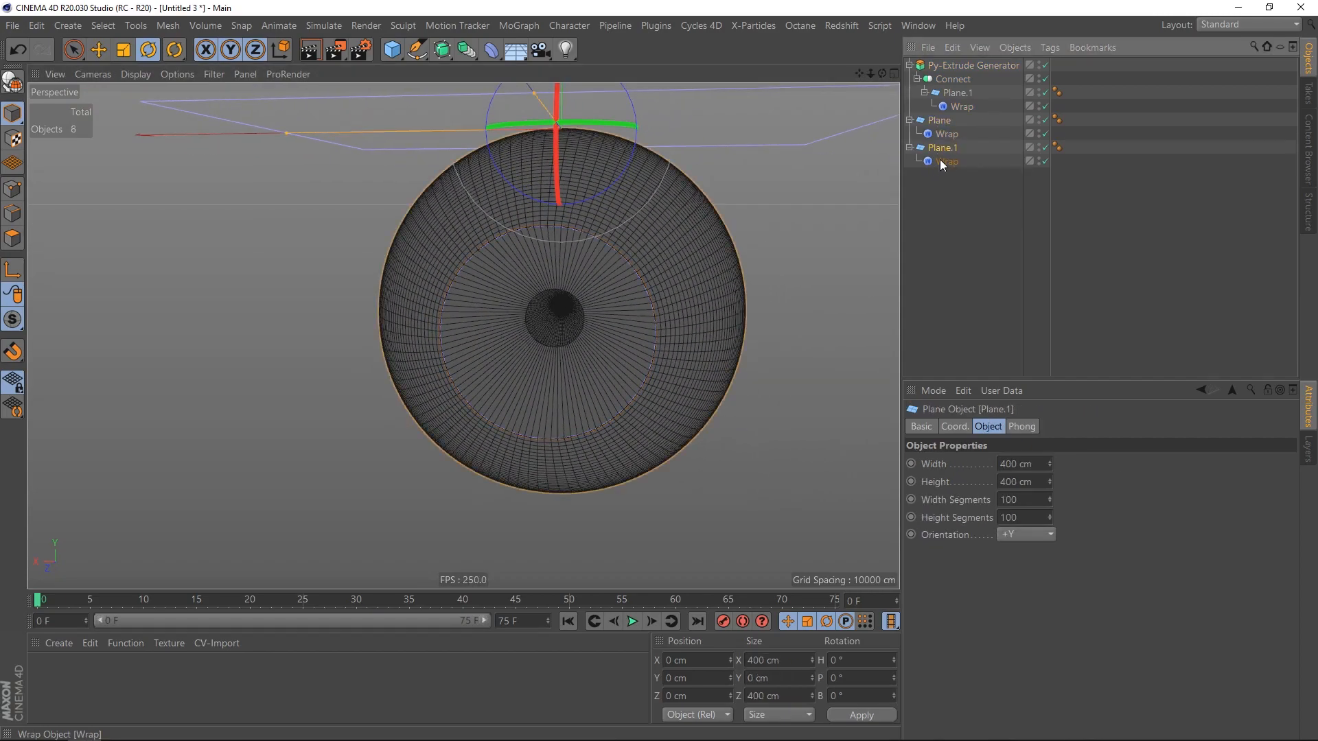
# Cap the opening with latitude -90° to -60°, then open the finished Auge02 scene
pyautogui.click(948, 161)
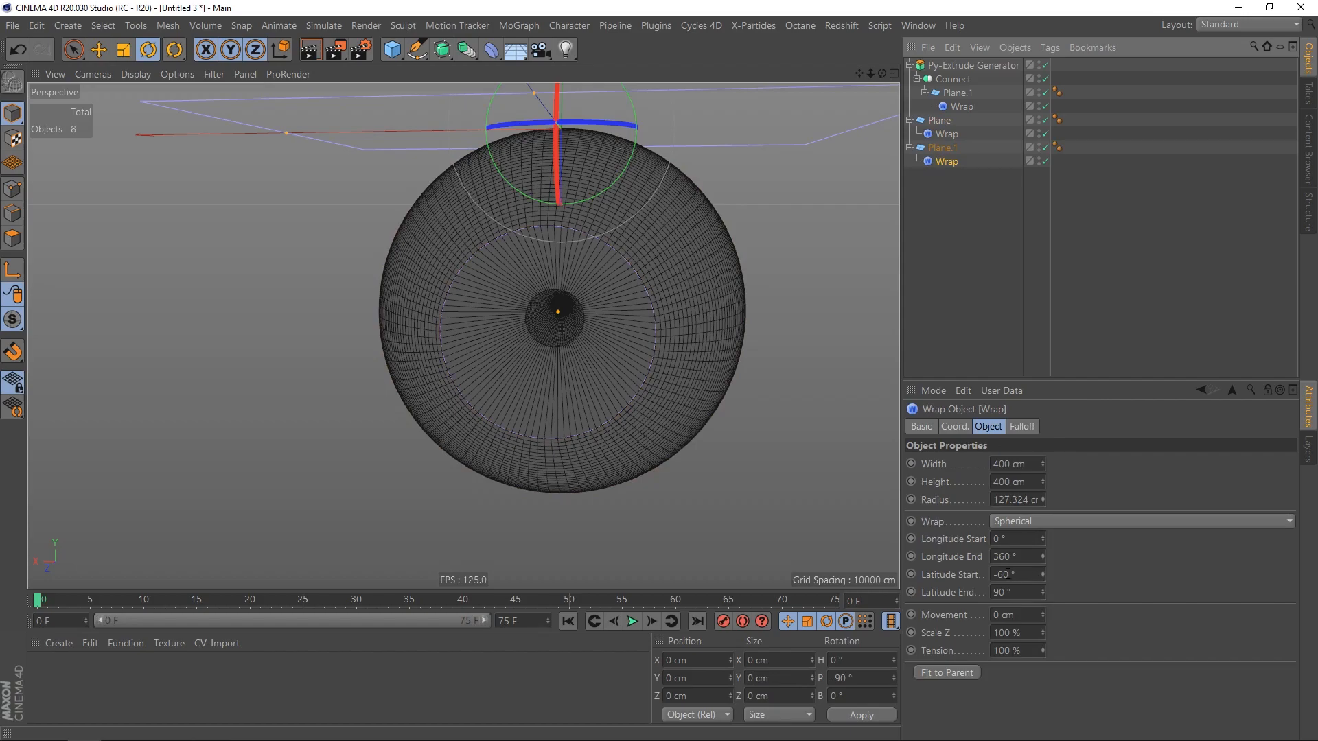
pyautogui.moveTo(1139, 596)
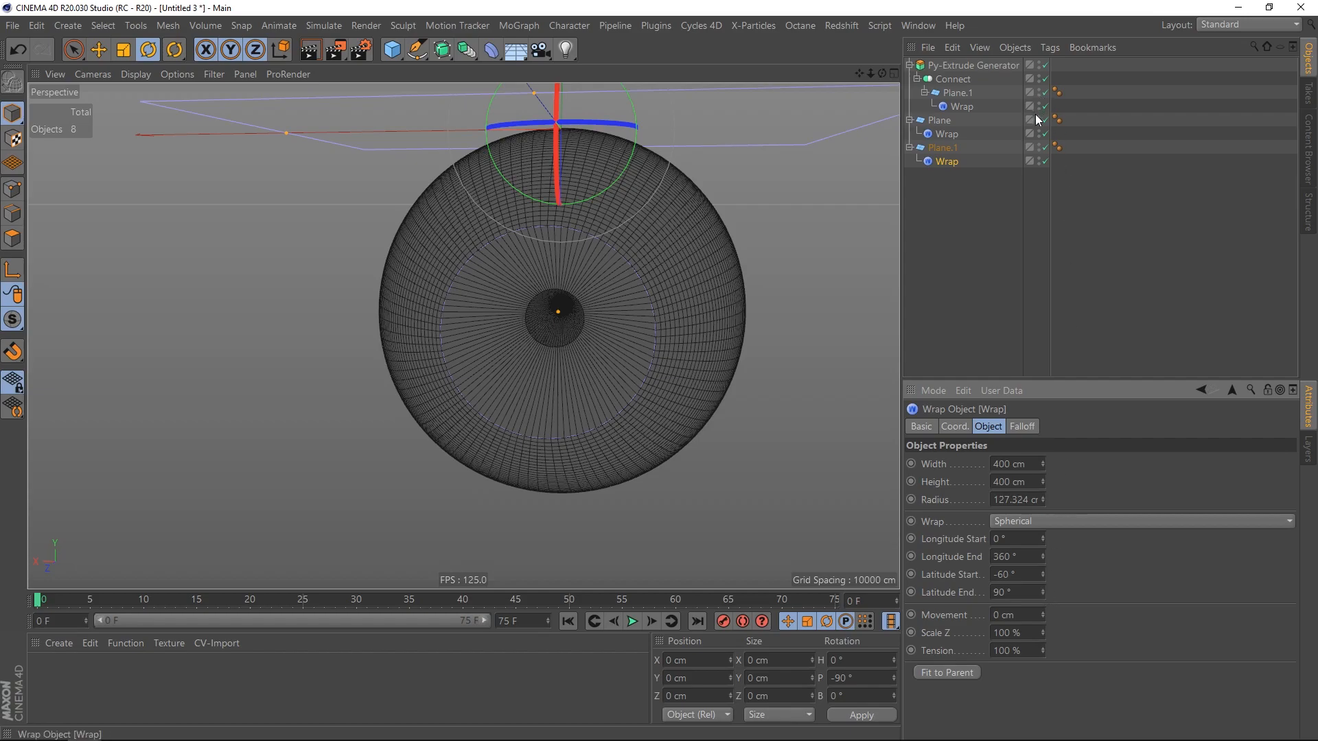
pyautogui.moveTo(1000, 134)
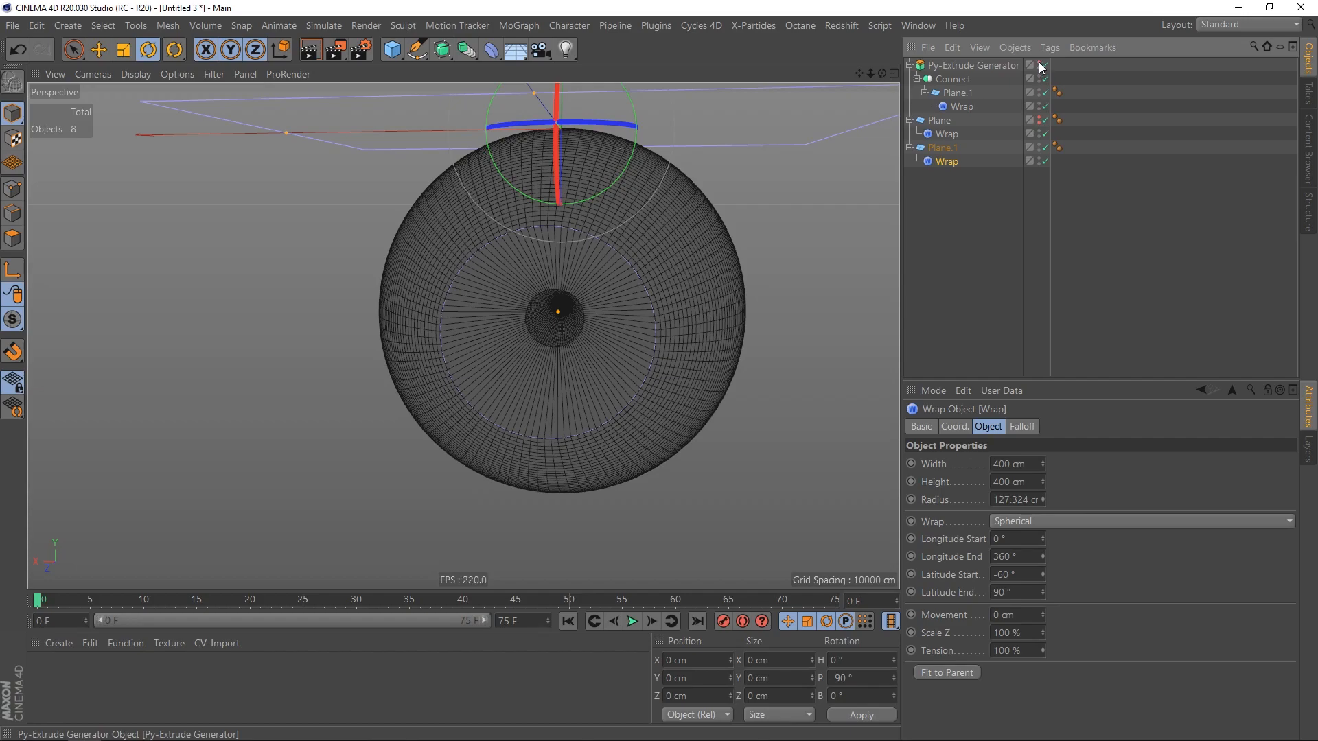
pyautogui.click(946, 162)
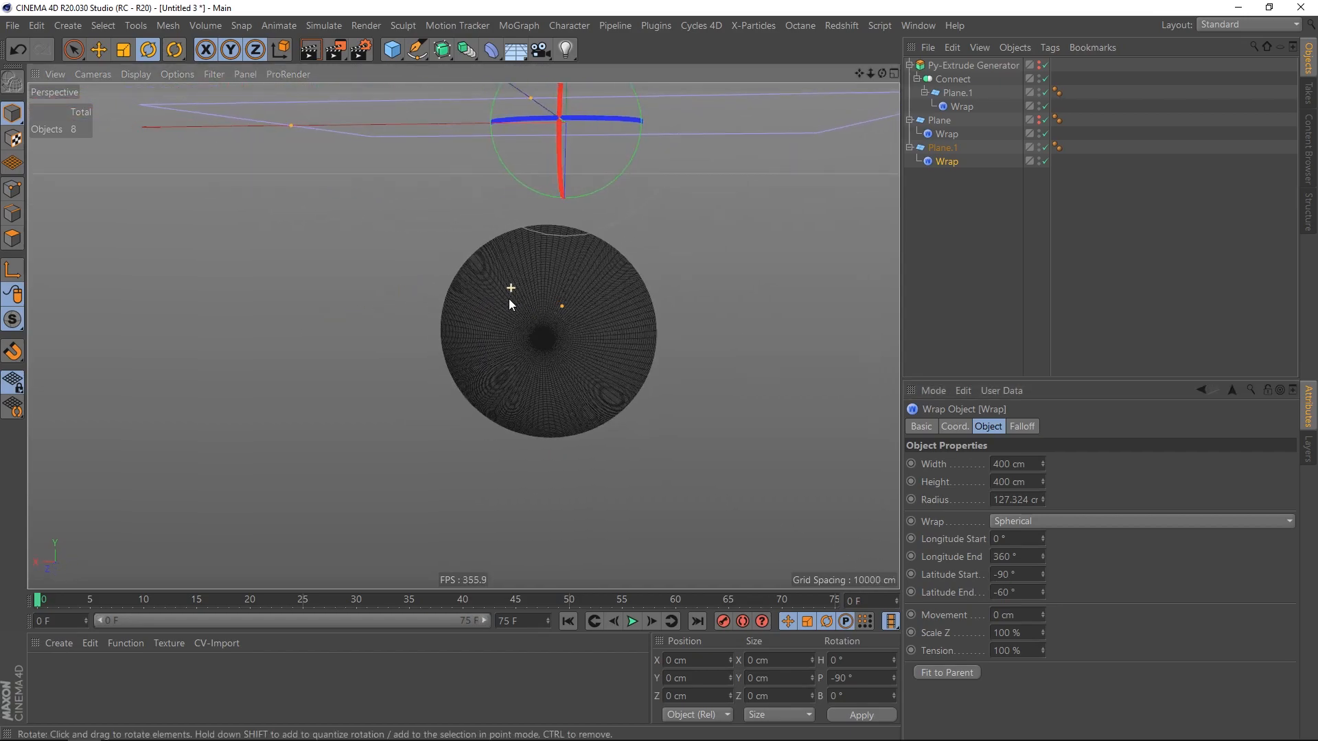
pyautogui.click(1040, 68)
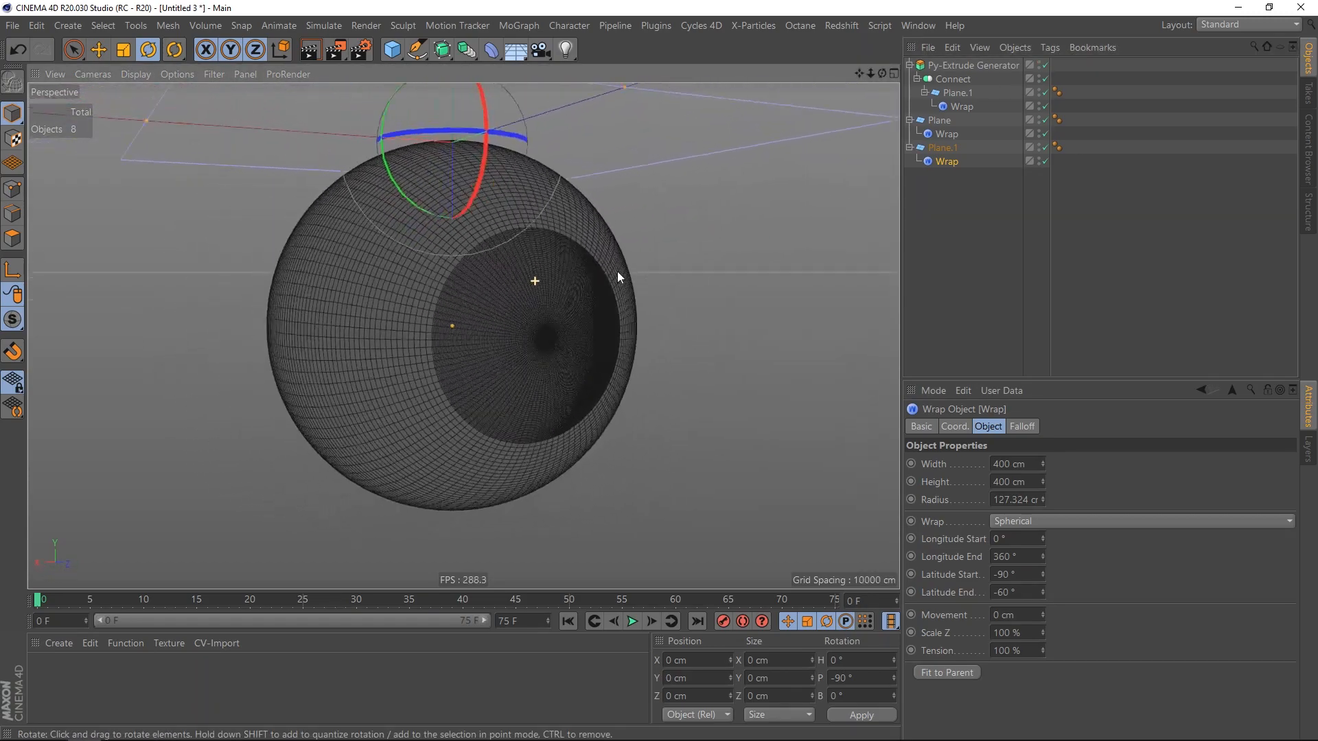
pyautogui.press('n')
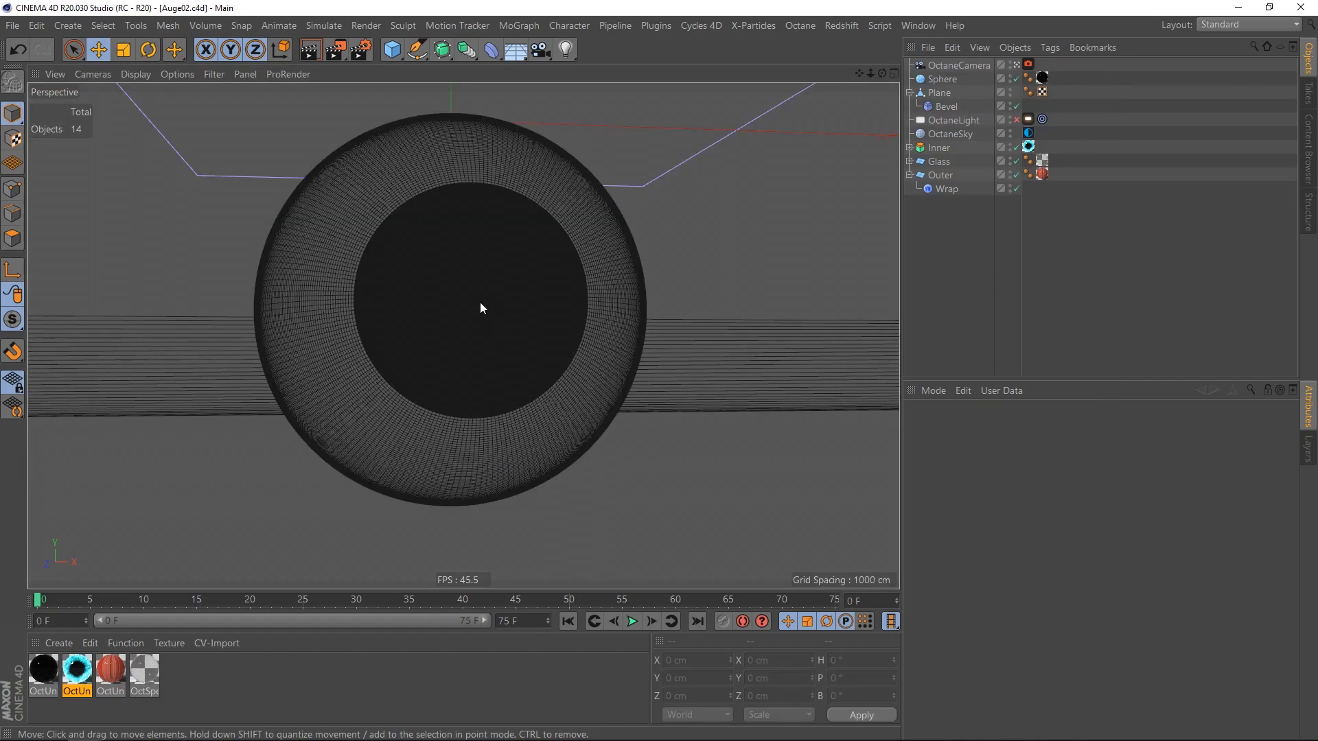
# Render the eyeball in Octane Live Viewer and select the Outer and Inner objects
pyautogui.click(799, 25)
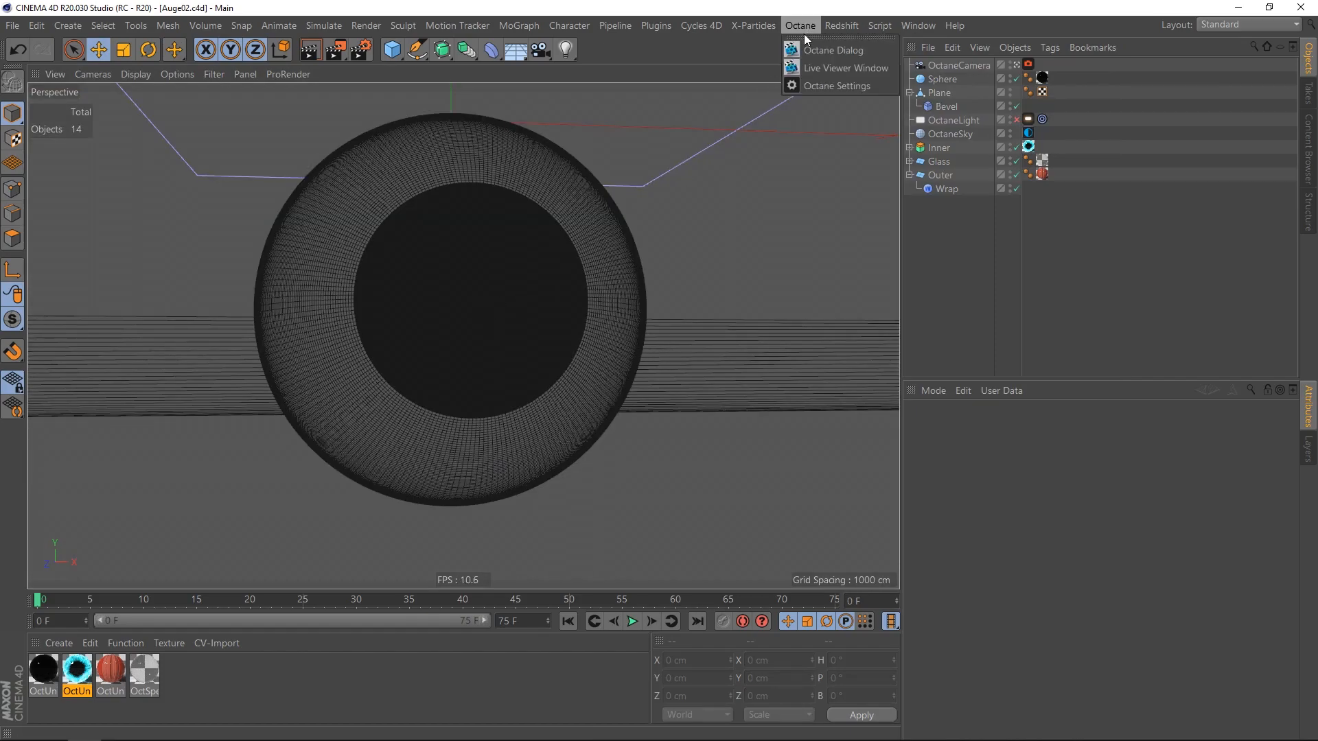
pyautogui.click(846, 68)
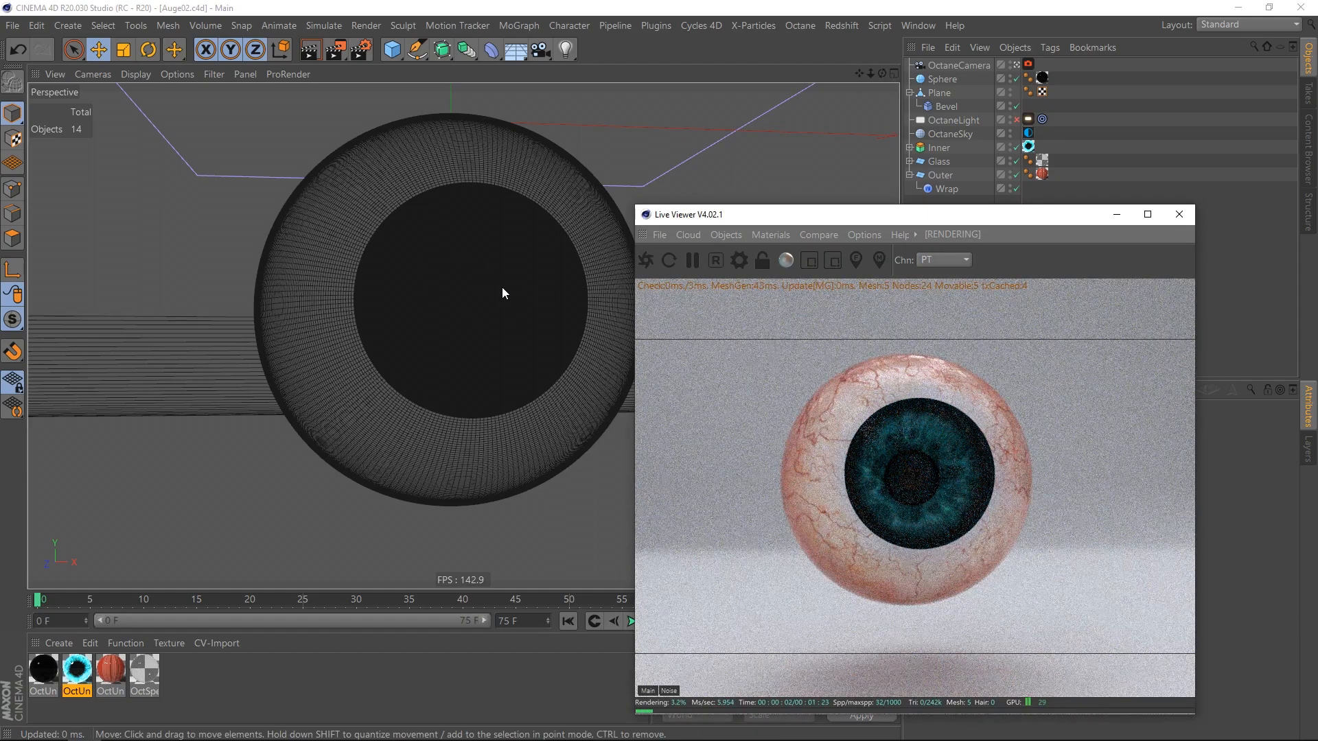
pyautogui.click(941, 175)
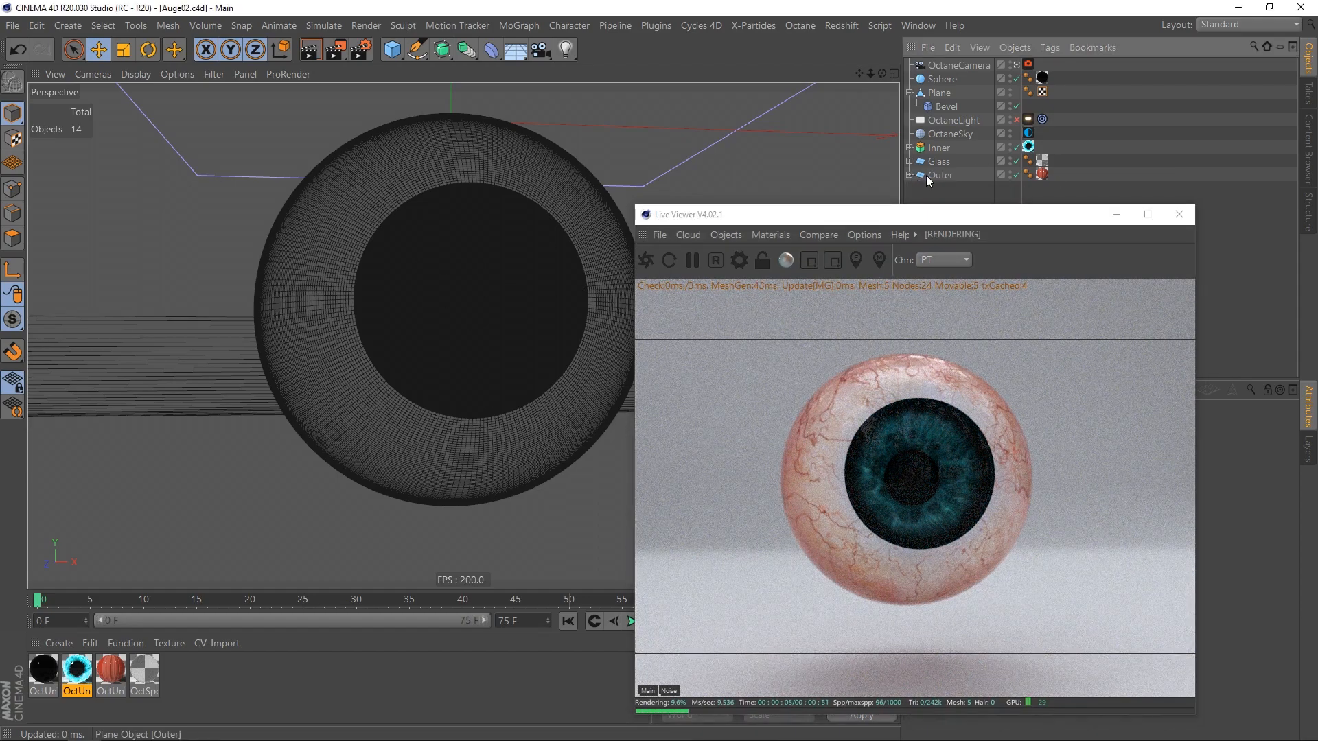
pyautogui.click(939, 161)
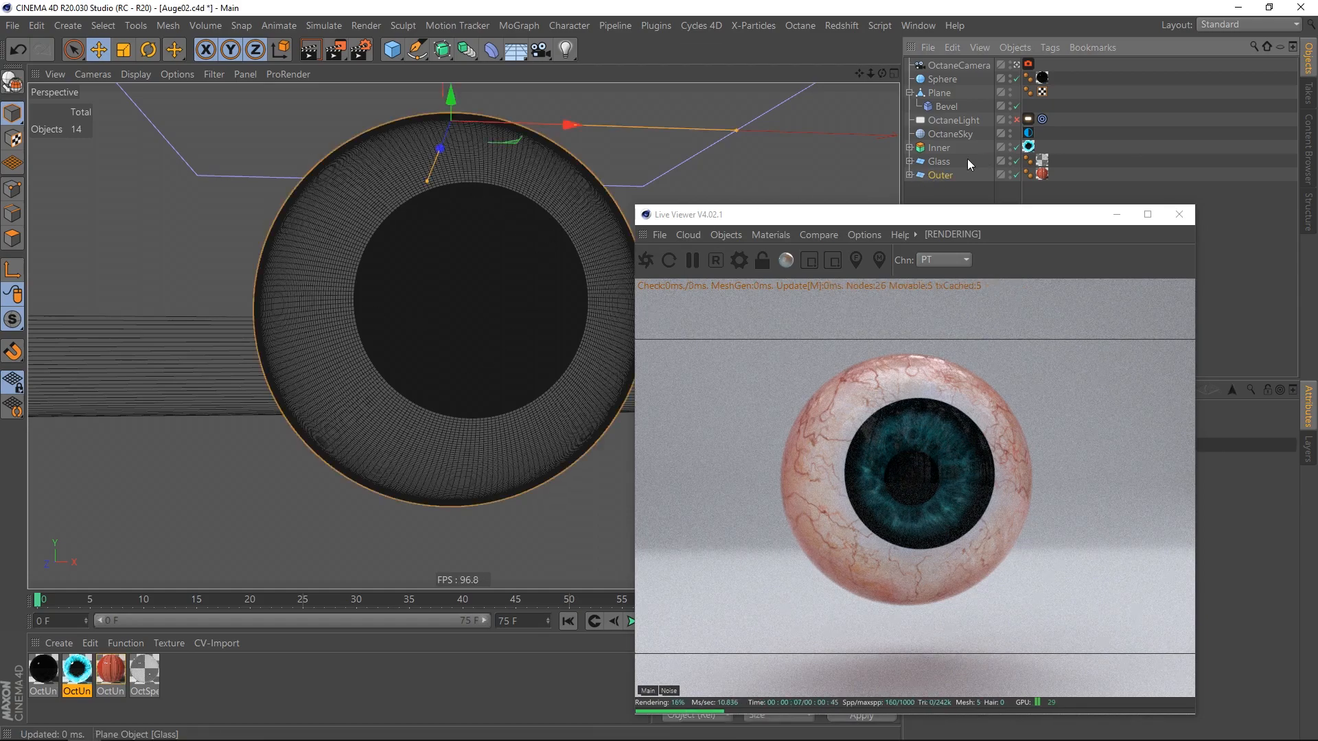
pyautogui.click(939, 148)
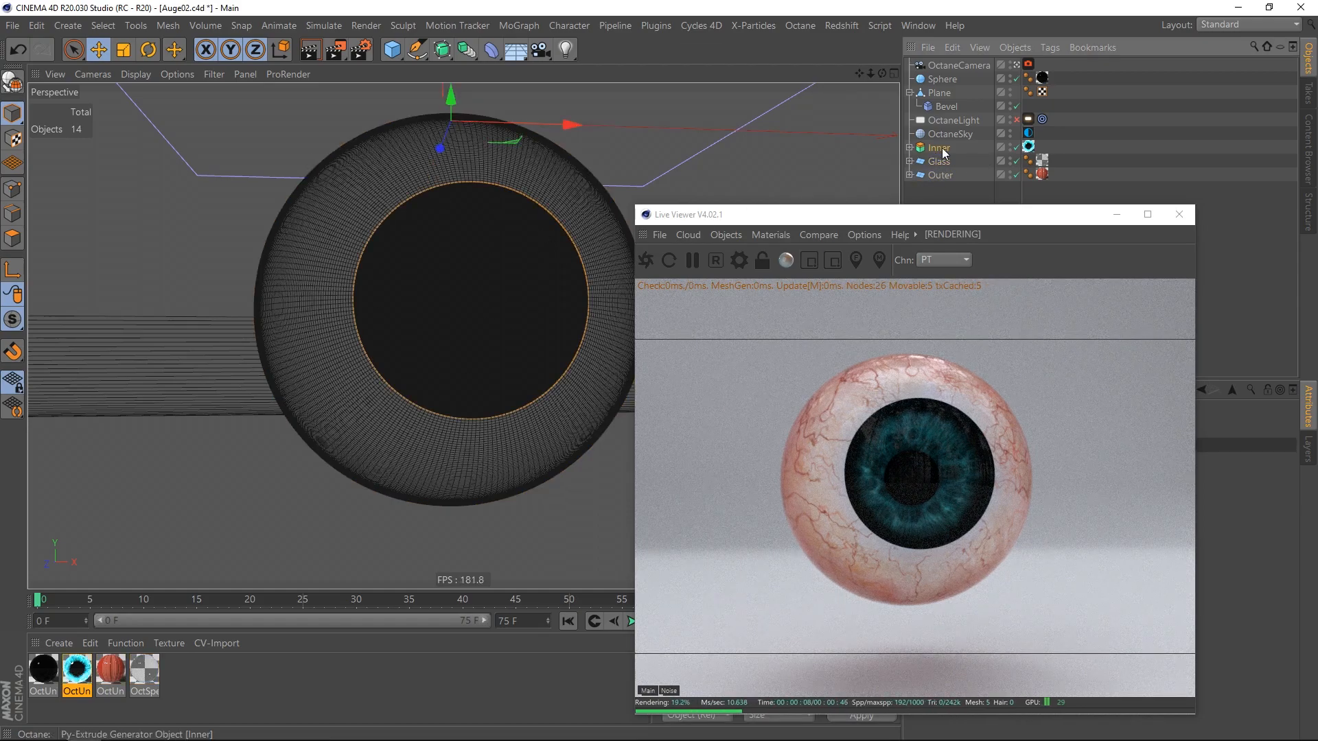